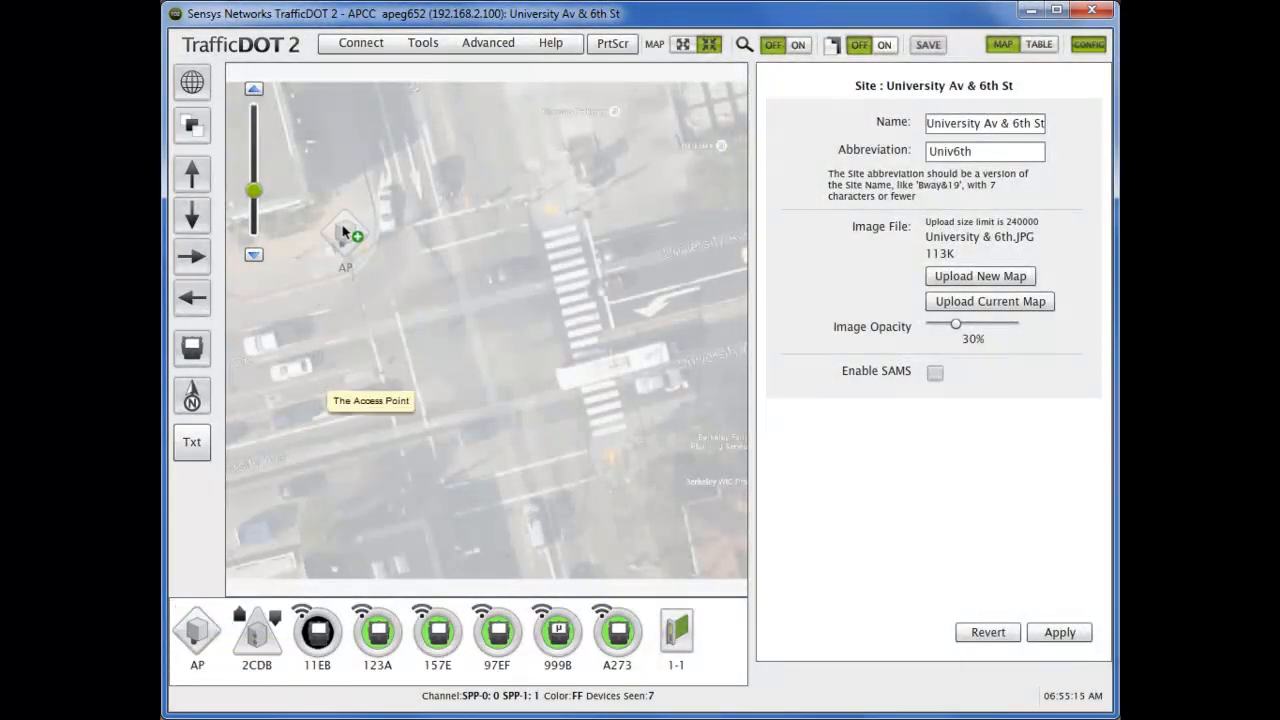
# Drop the access point at the map's upper left, with SPP-1 below the lower crosswalk and SPP-0 at the top
pyautogui.click(345, 240)
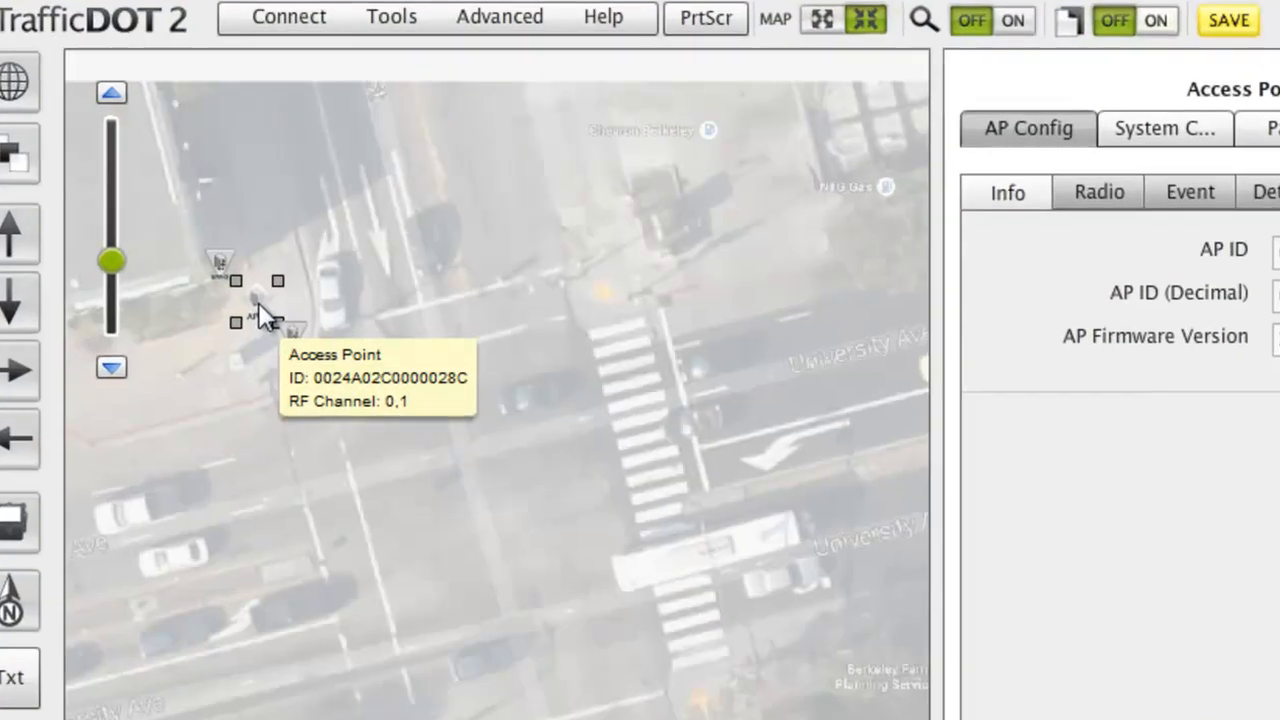
pyautogui.moveTo(300, 345)
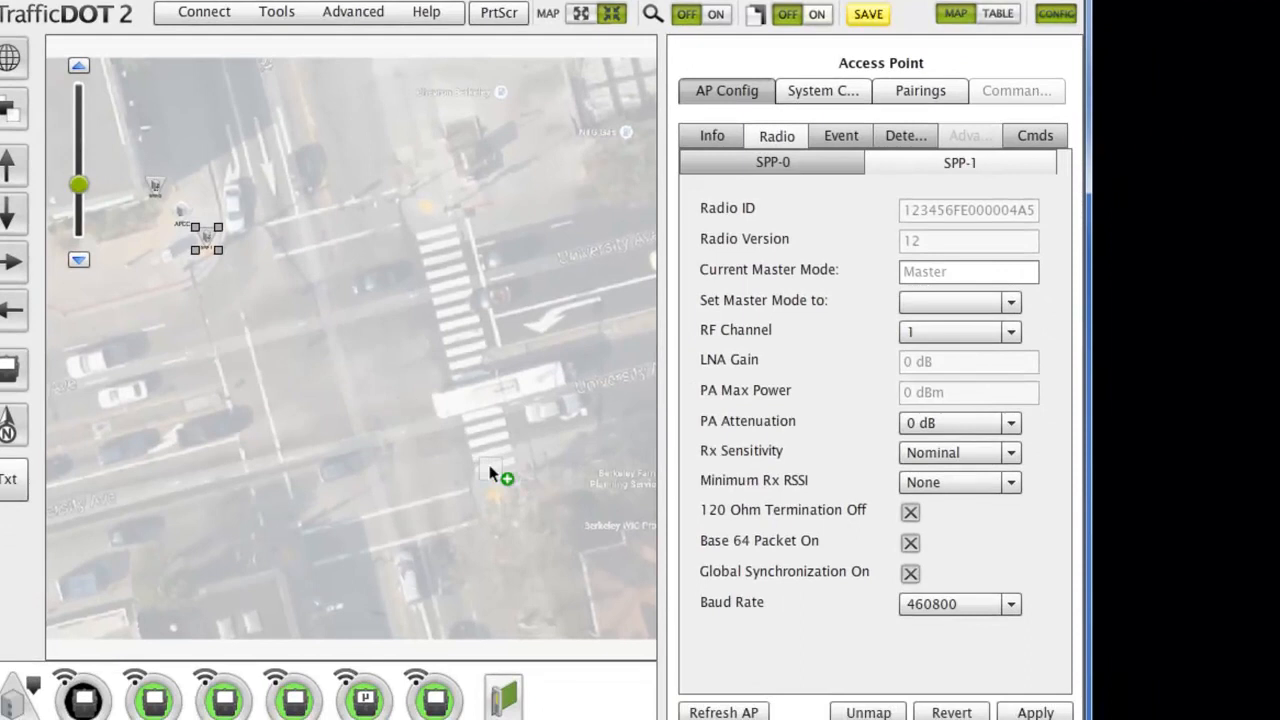
pyautogui.moveTo(205, 237); pyautogui.dragTo(500, 475)
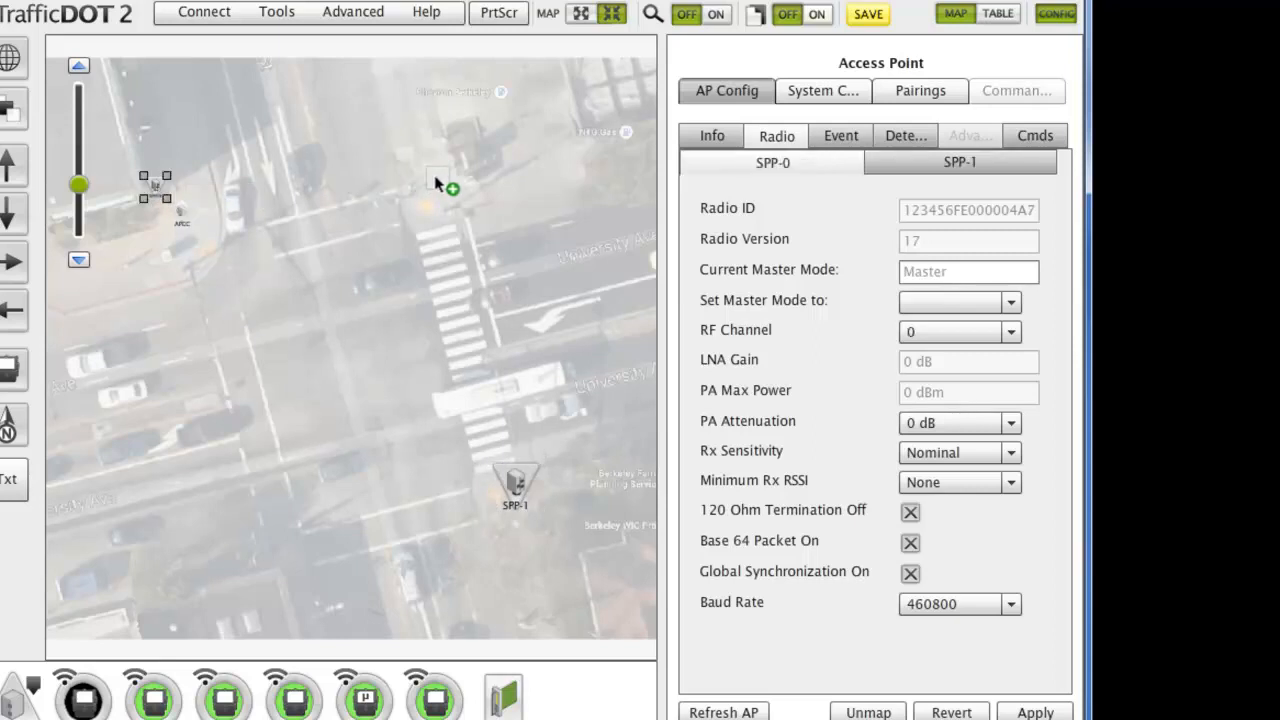
pyautogui.moveTo(160, 185); pyautogui.dragTo(435, 188)
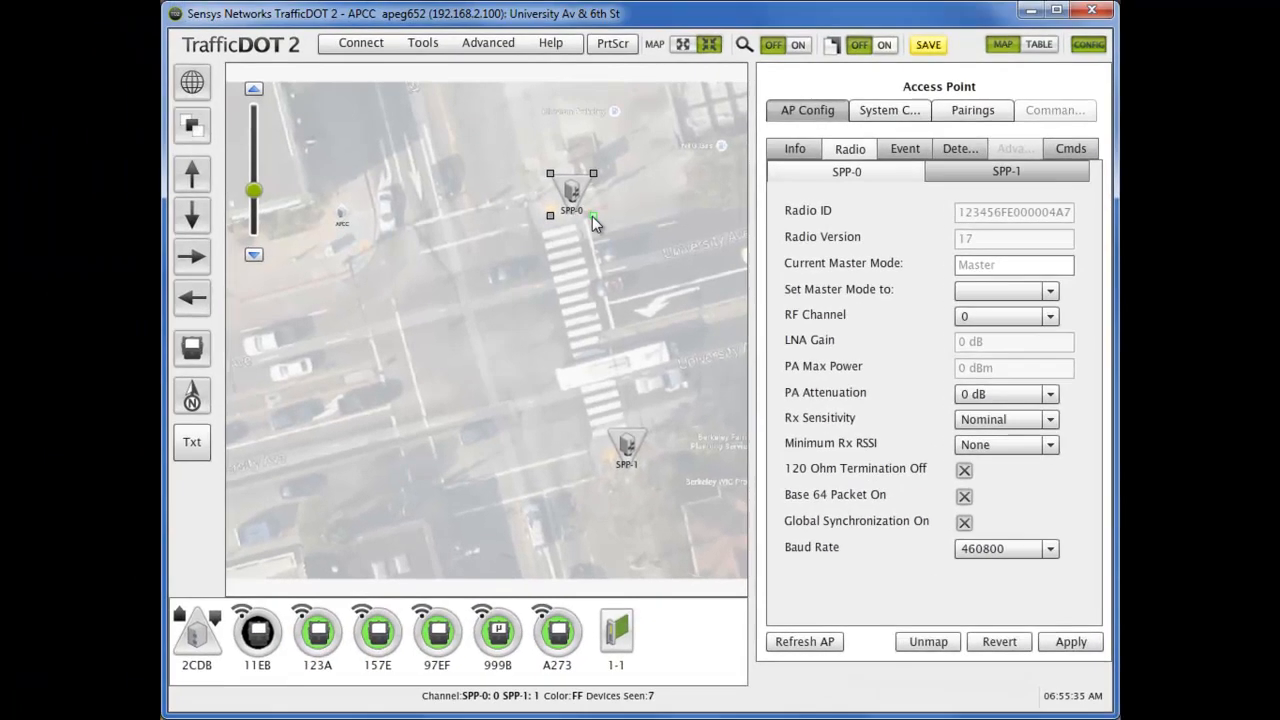
pyautogui.moveTo(390, 519)
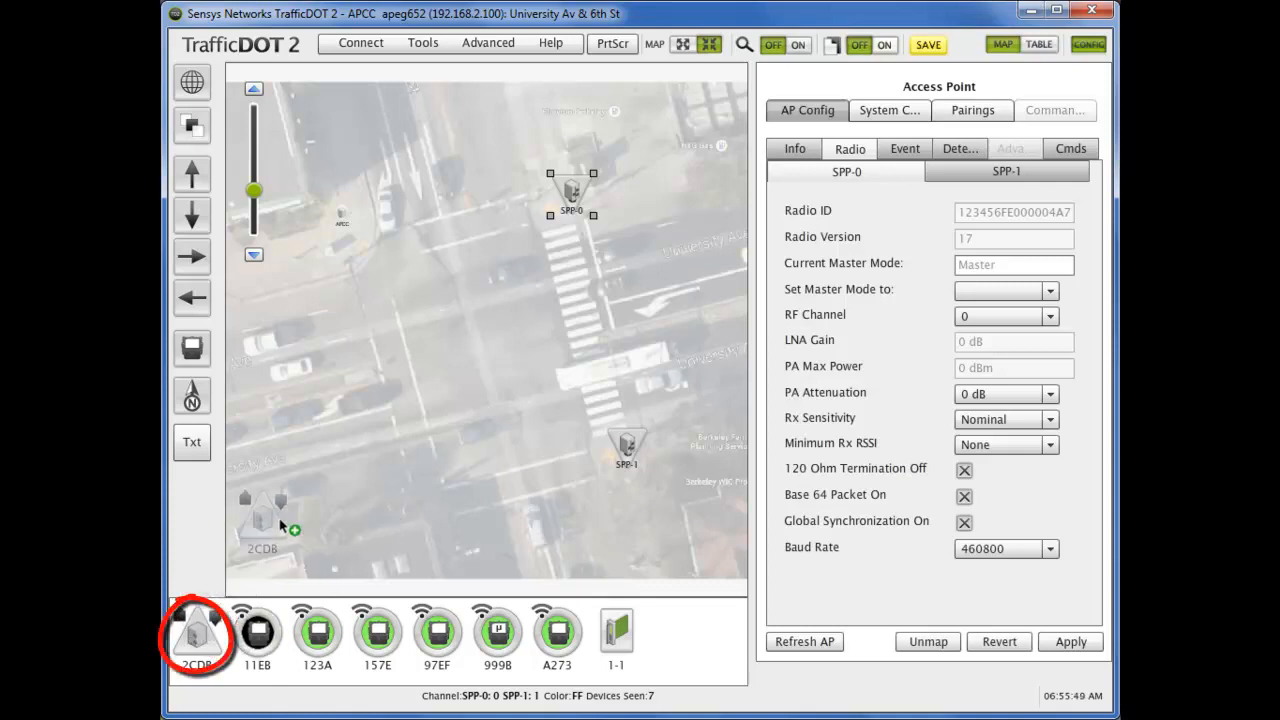
# Place repeater 2CDB next to the access point and show its details
pyautogui.moveTo(260, 520); pyautogui.dragTo(280, 250)
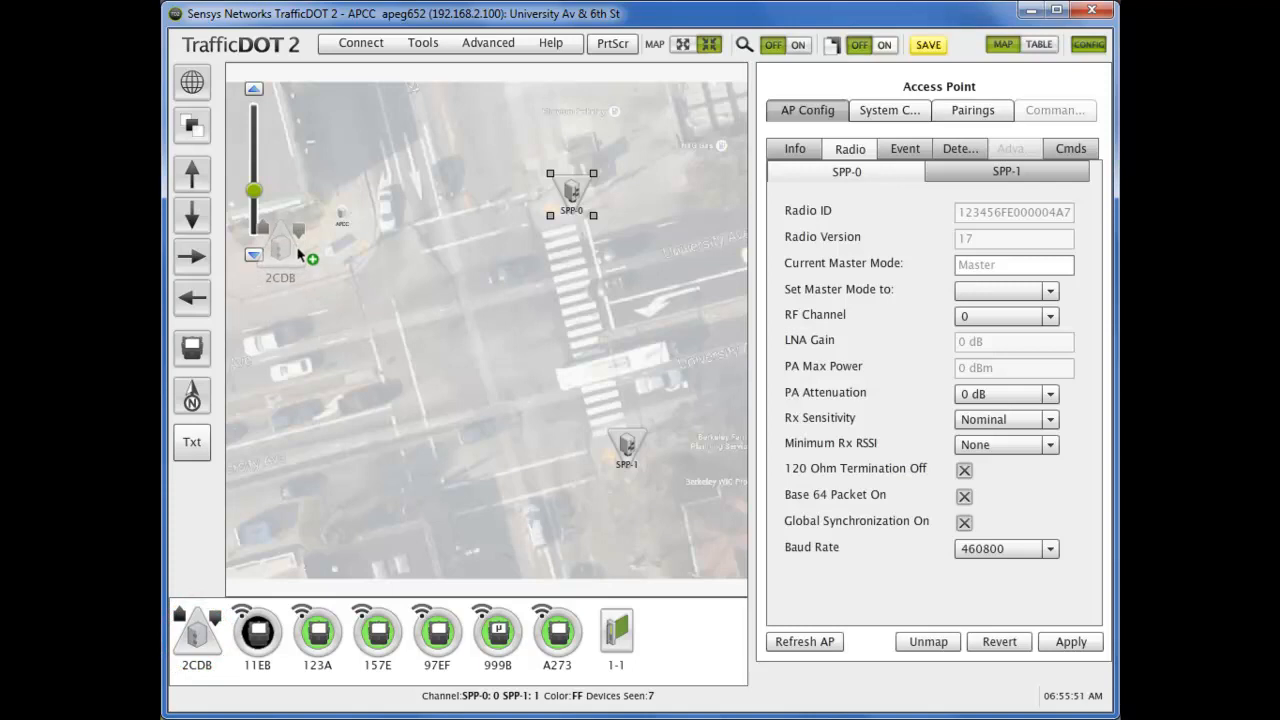
pyautogui.click(288, 245)
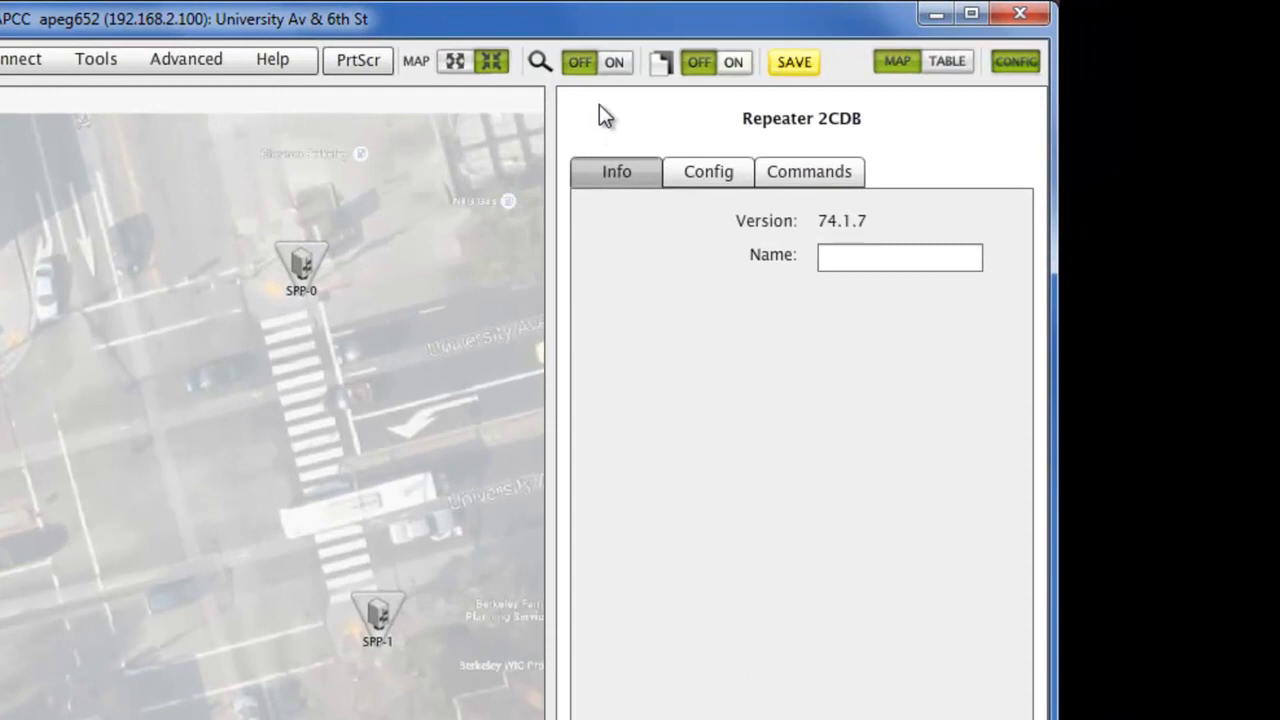
pyautogui.moveTo(615, 62)
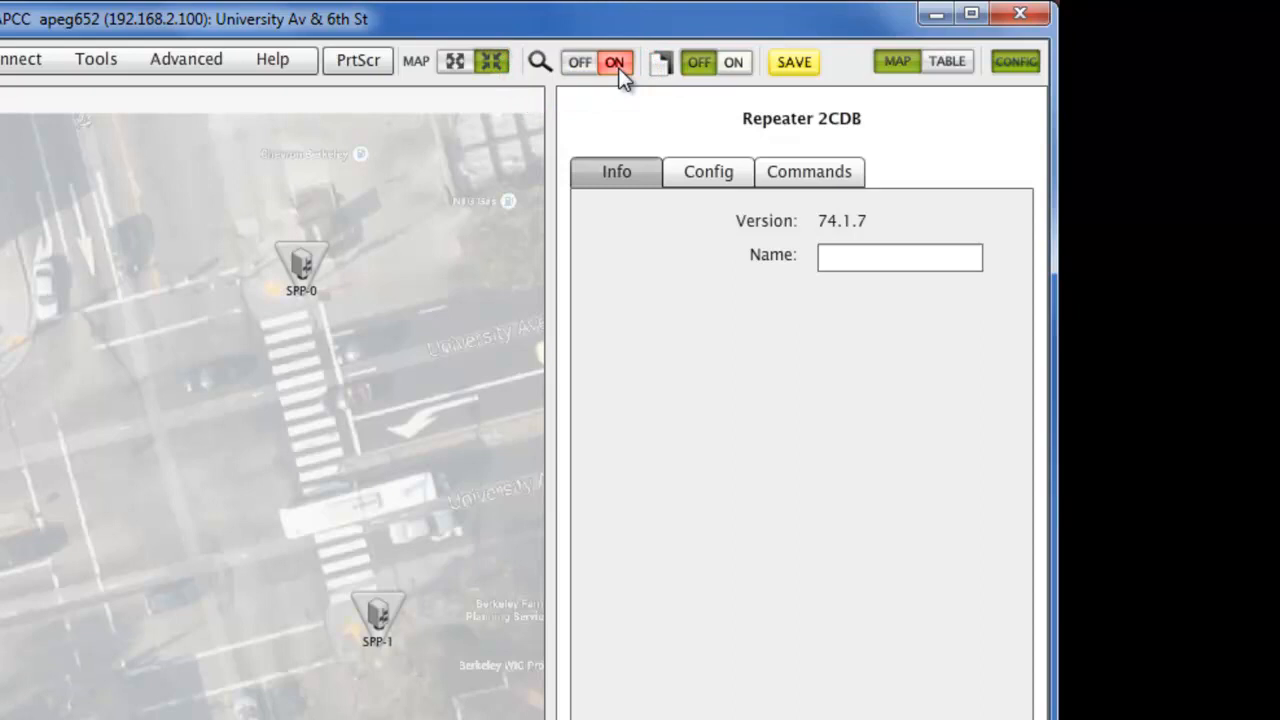
# Enable magnification, choose downstream channel 2 for repeater 2CDB, and apply it
pyautogui.click(708, 171)
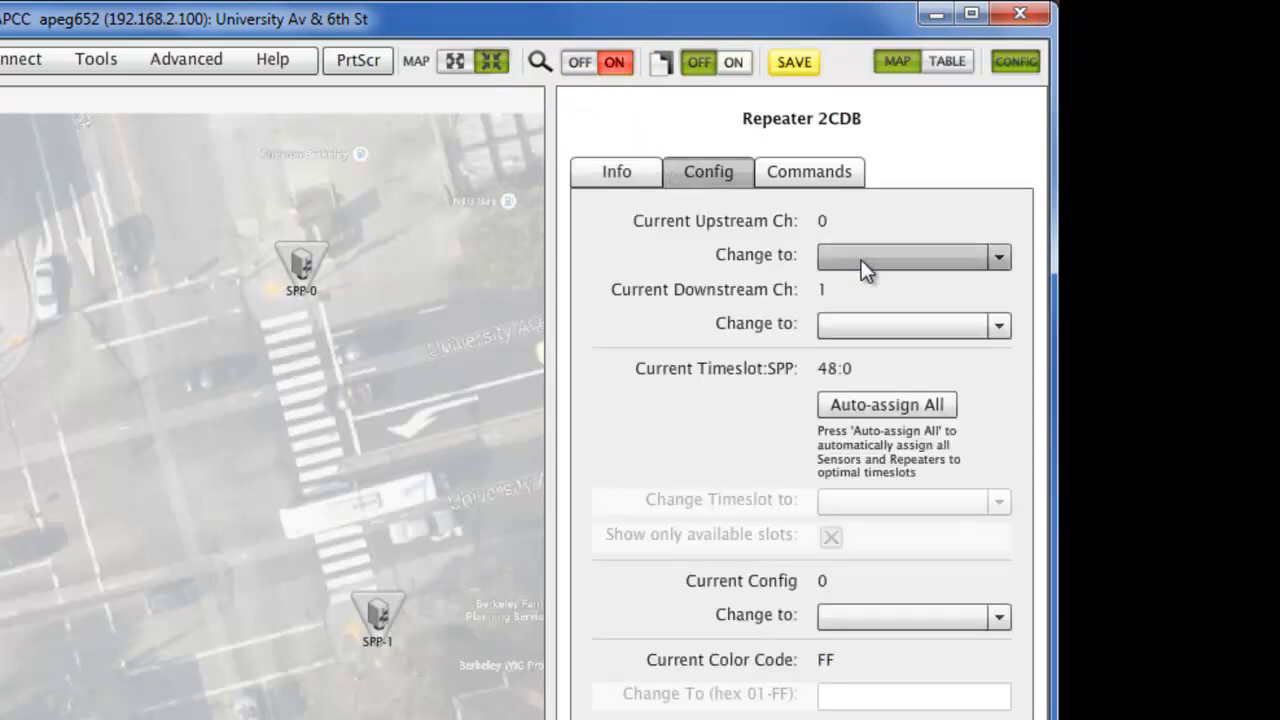
pyautogui.click(997, 324)
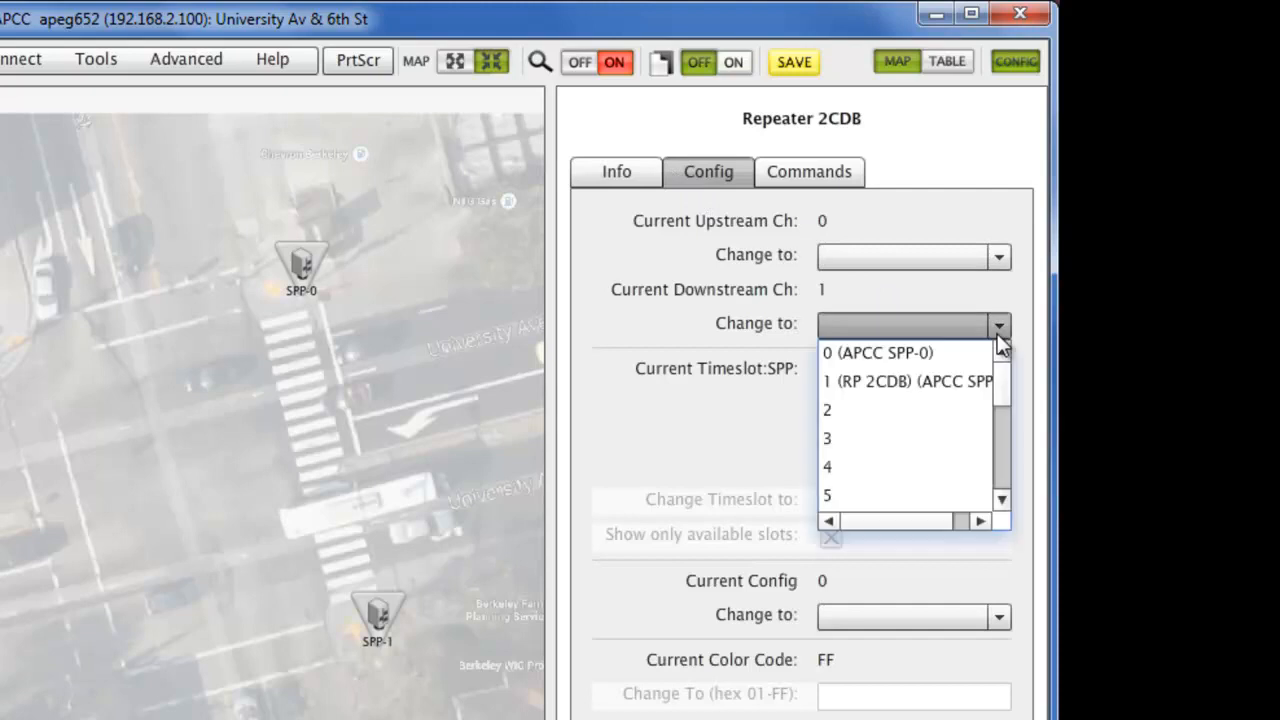
pyautogui.click(827, 409)
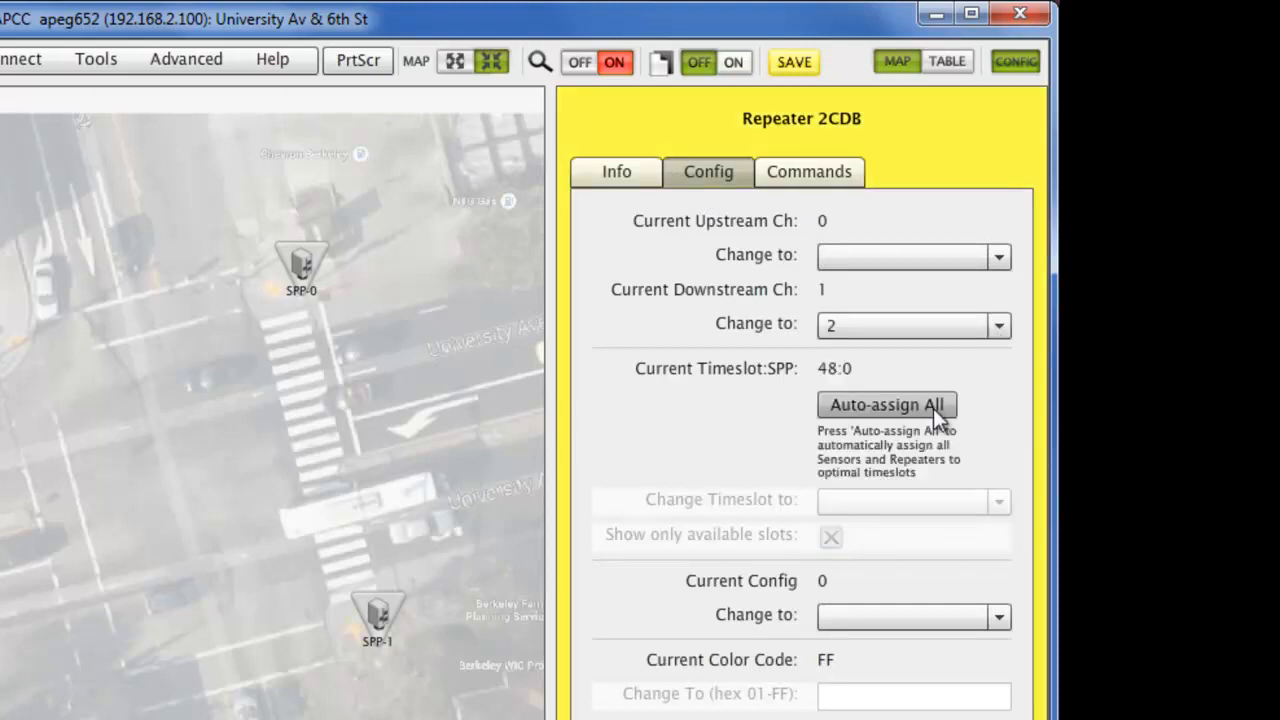
pyautogui.click(963, 574)
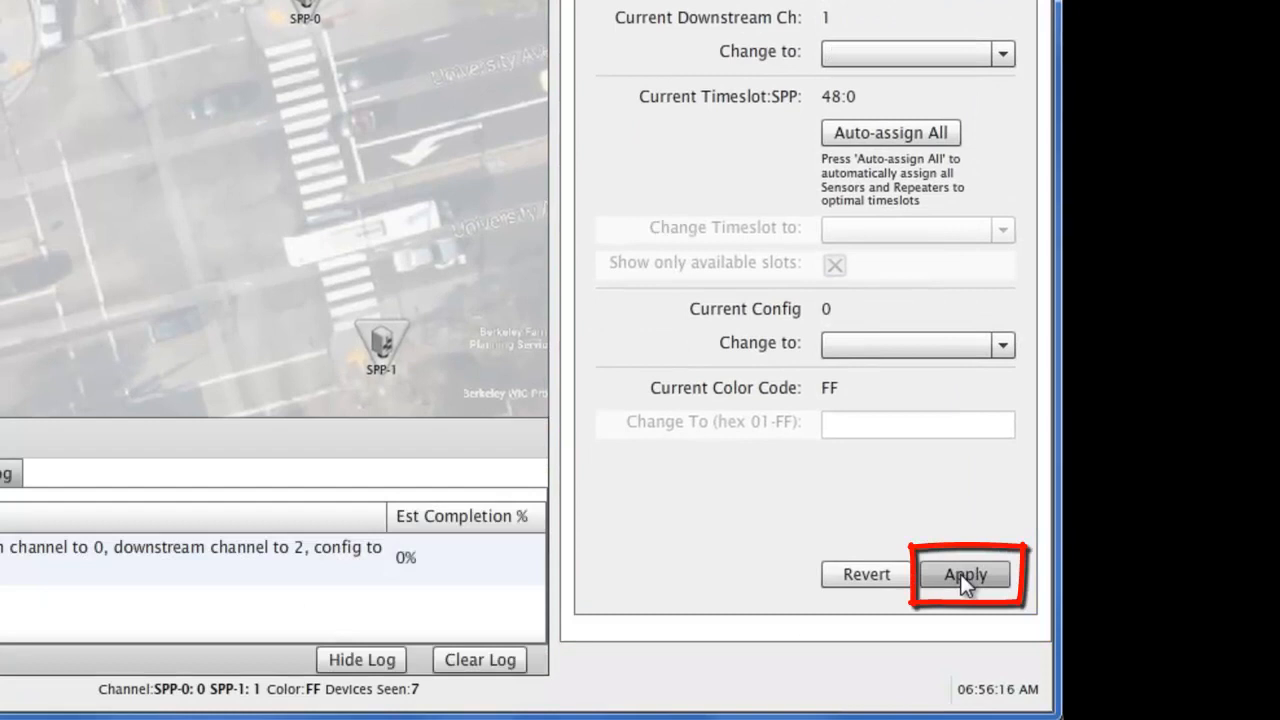
# Wait for the repeater channel command to reach 100%, then hide the command log
pyautogui.click(965, 574)
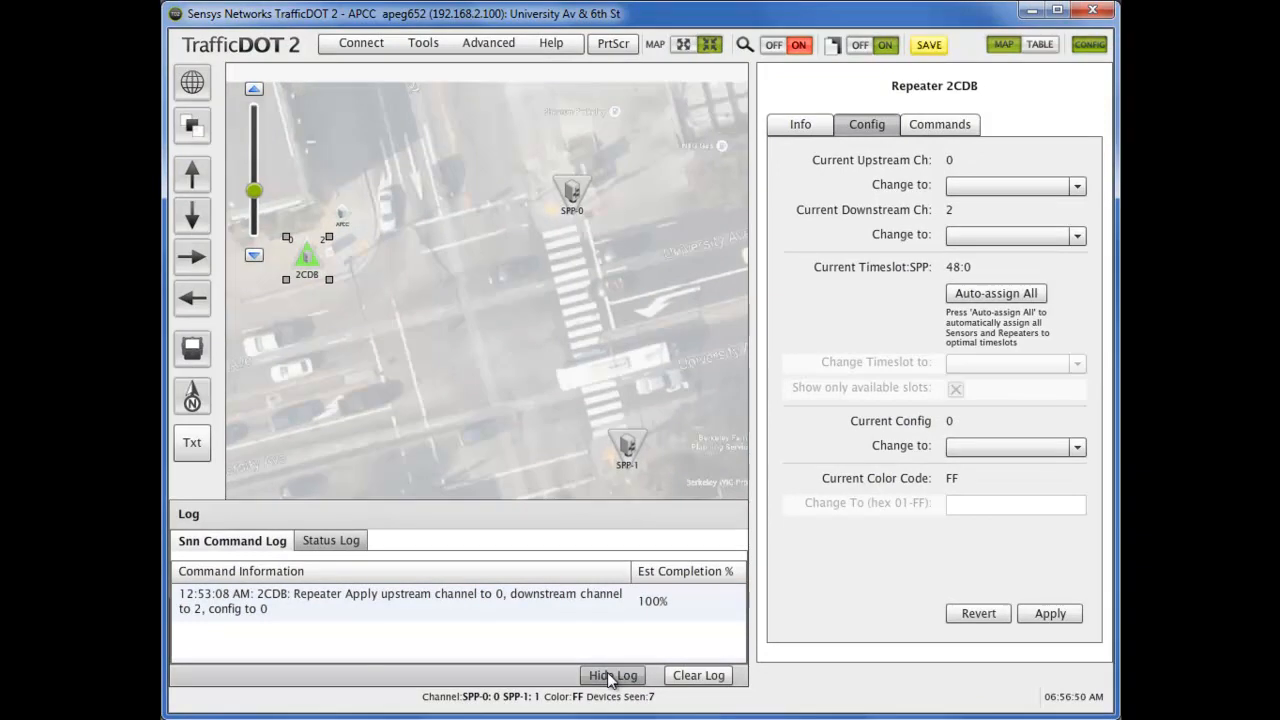
pyautogui.click(612, 675)
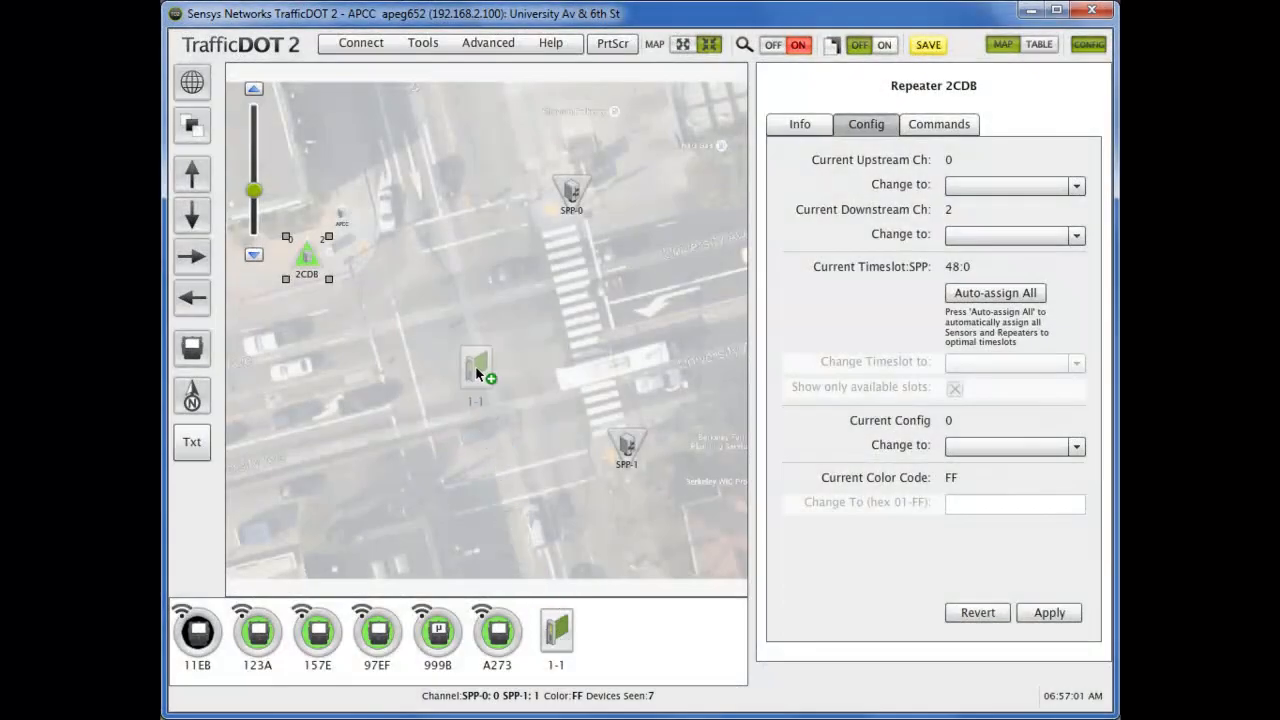
# Place controller card 1-1 west of the crosswalk and show its card information
pyautogui.moveTo(477, 367); pyautogui.dragTo(432, 303)
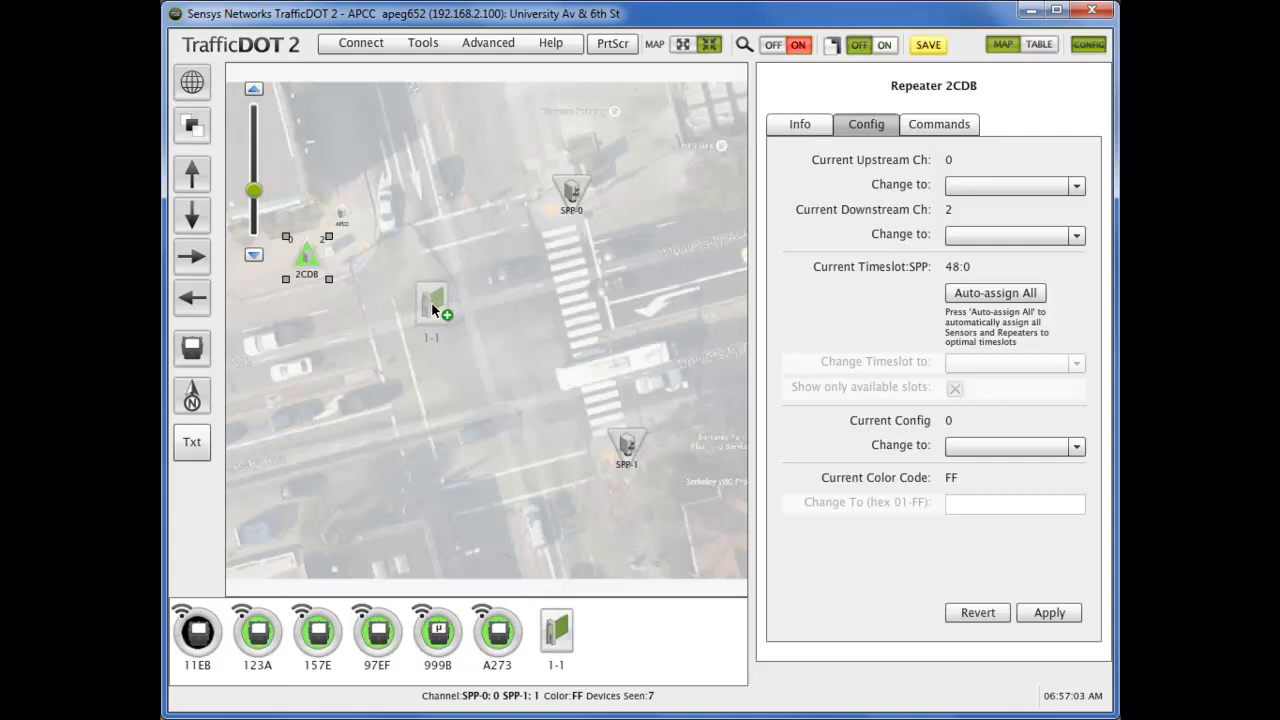
pyautogui.click(432, 305)
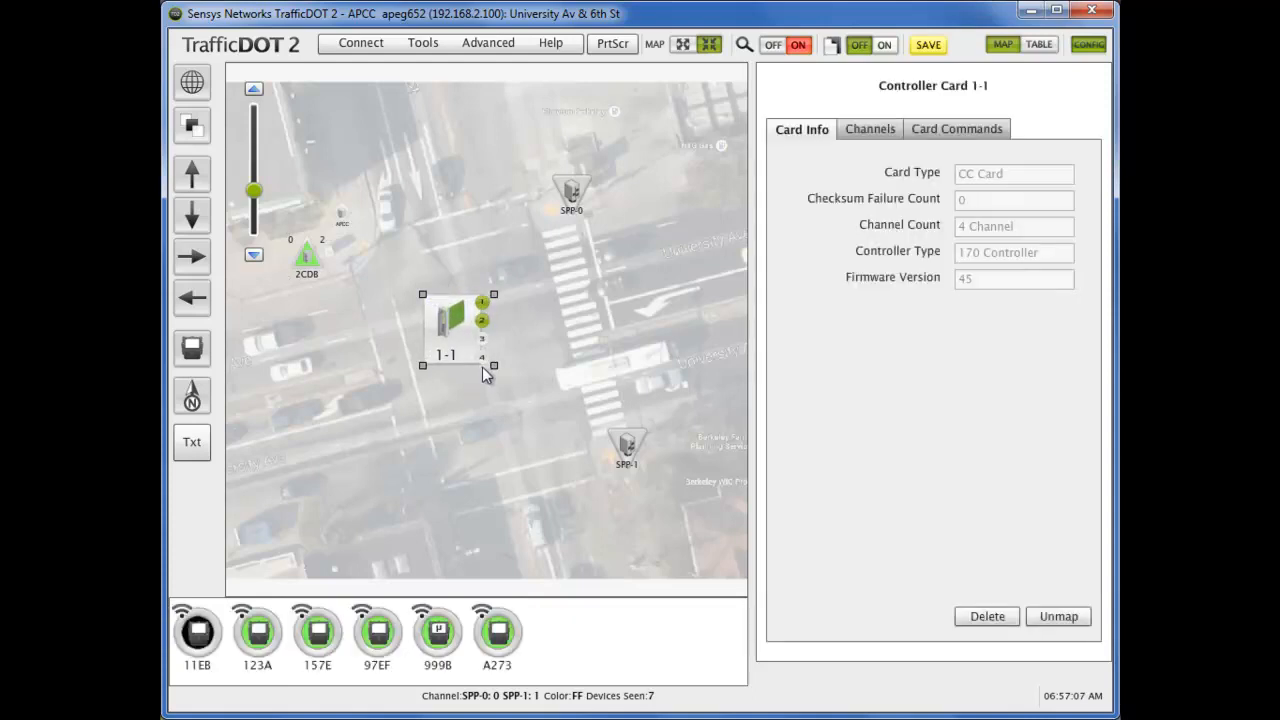
pyautogui.moveTo(478, 347)
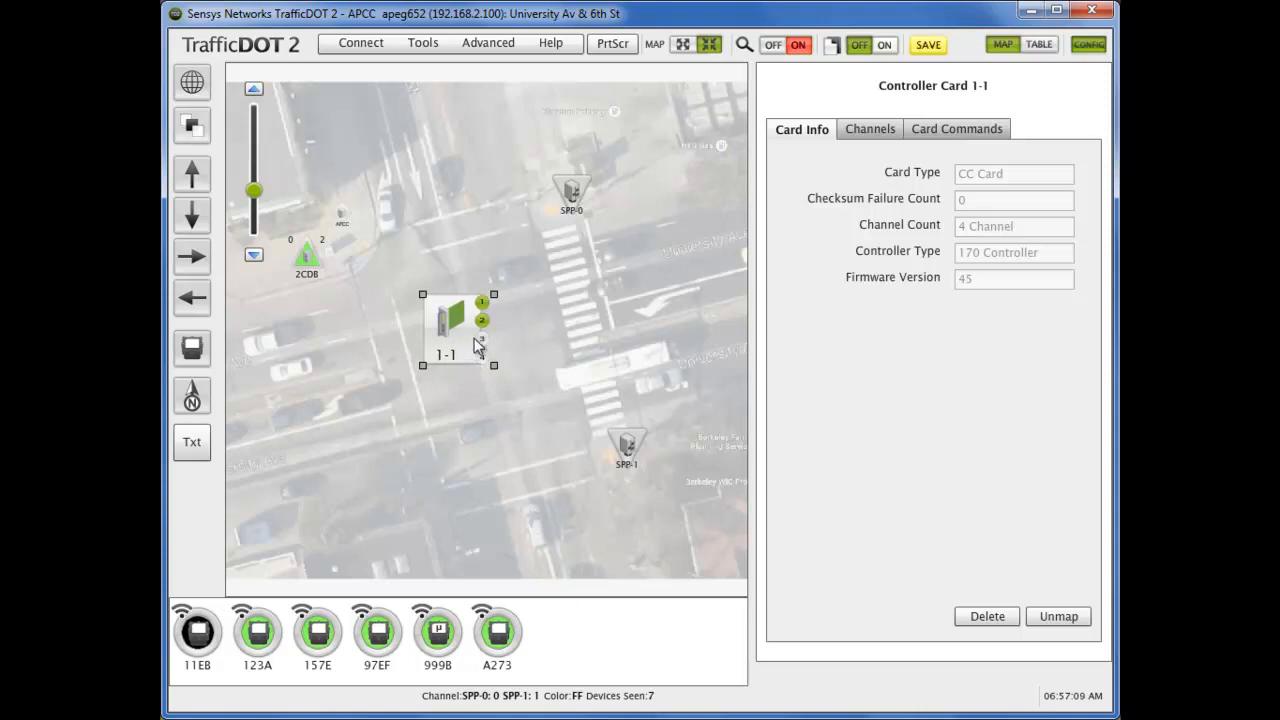
pyautogui.moveTo(639, 235)
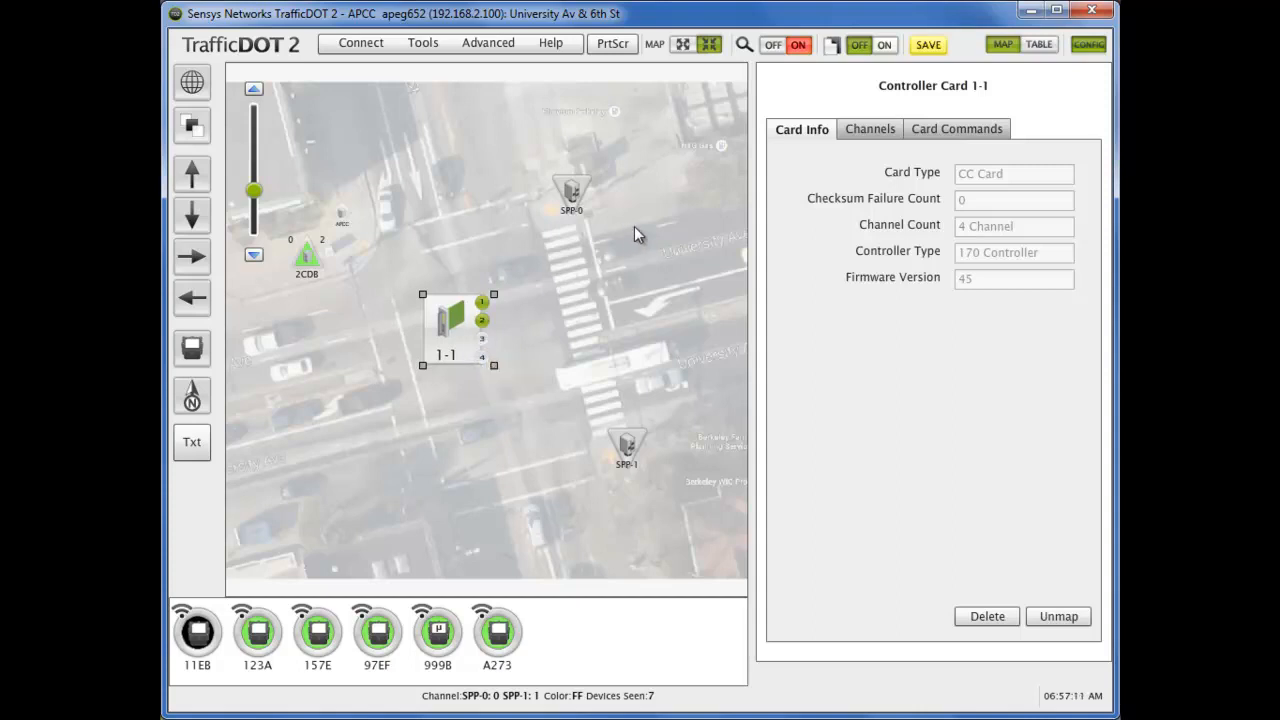
pyautogui.moveTo(869, 128)
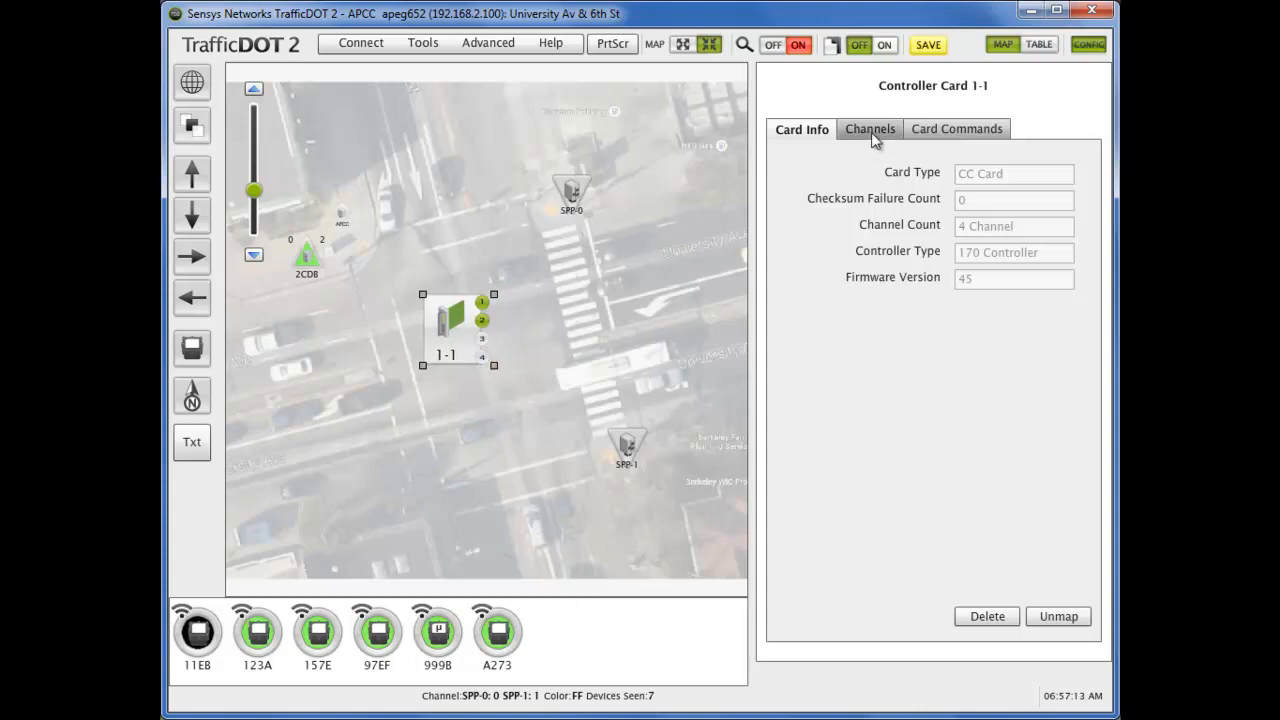
# Set card 1-1 channel 1 to presence mode and apply it to the card
pyautogui.click(868, 128)
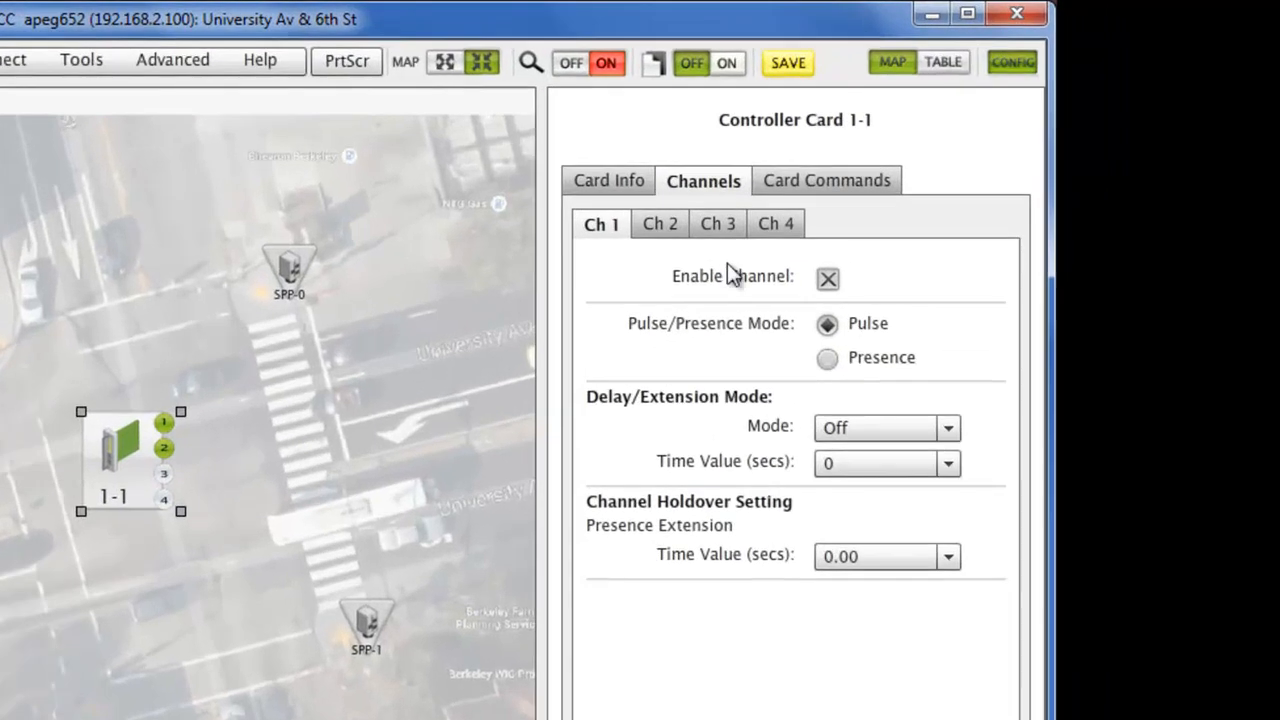
pyautogui.moveTo(800, 360)
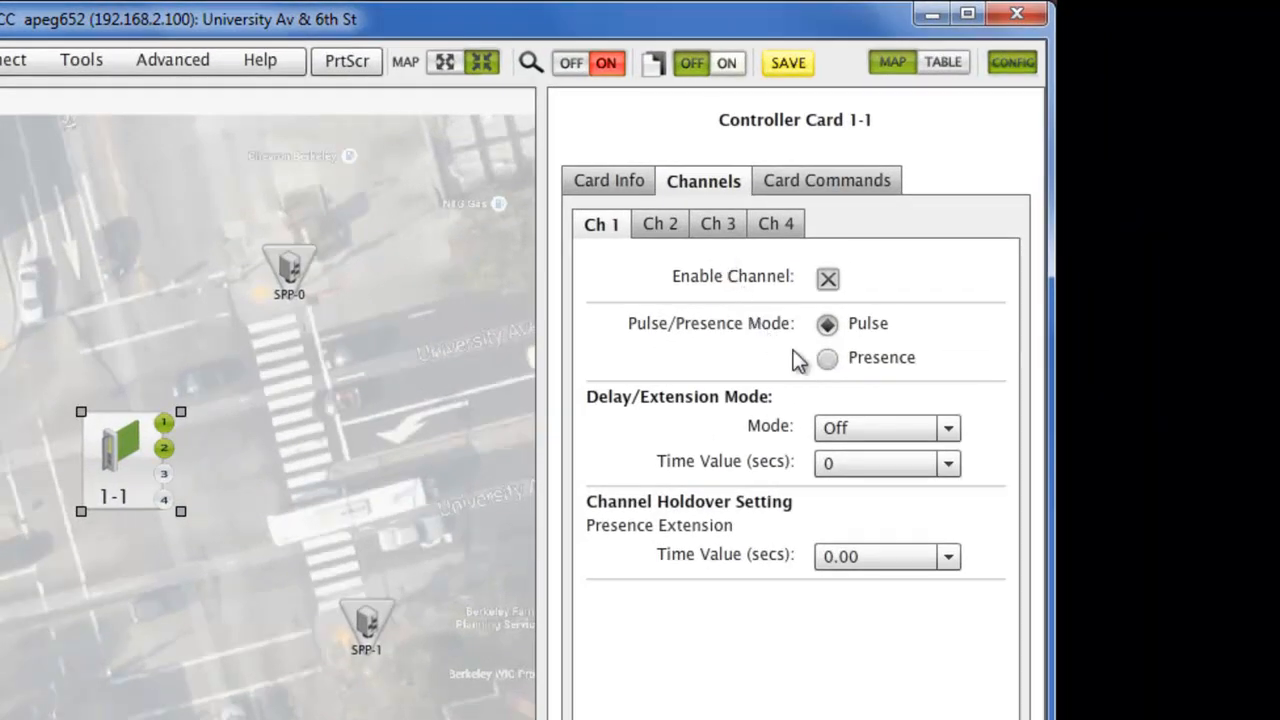
pyautogui.click(827, 358)
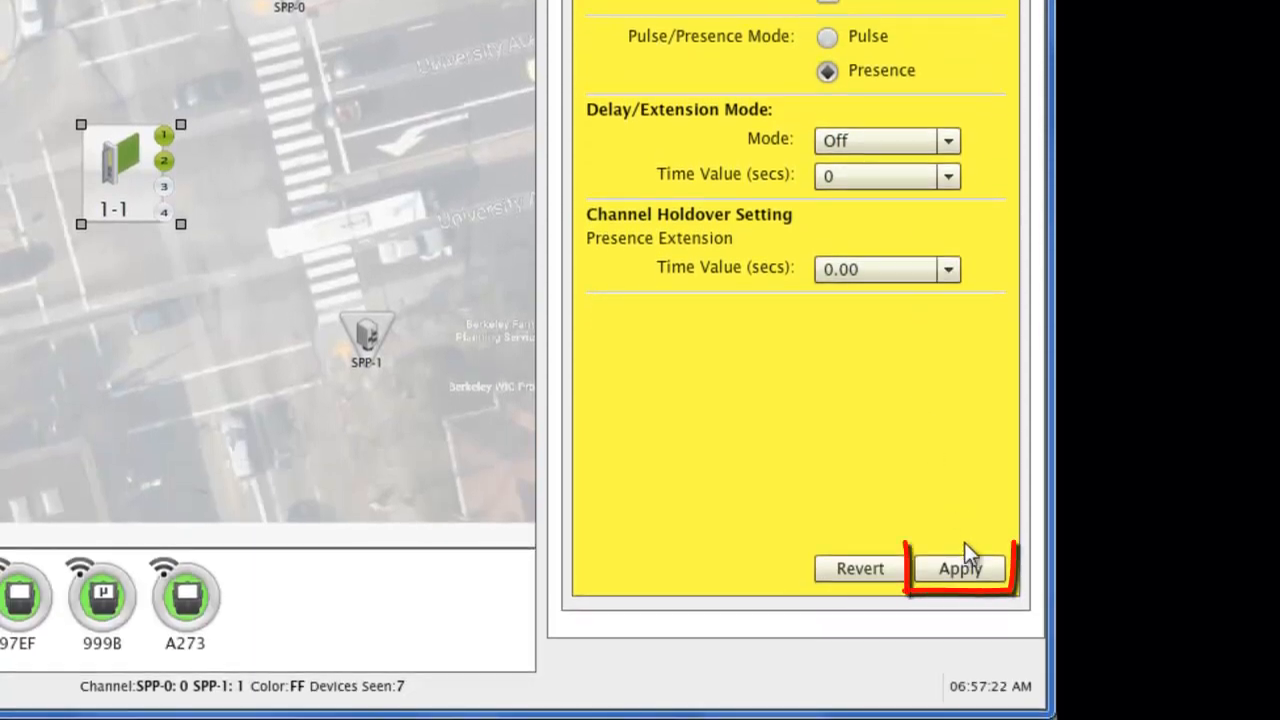
pyautogui.click(958, 568)
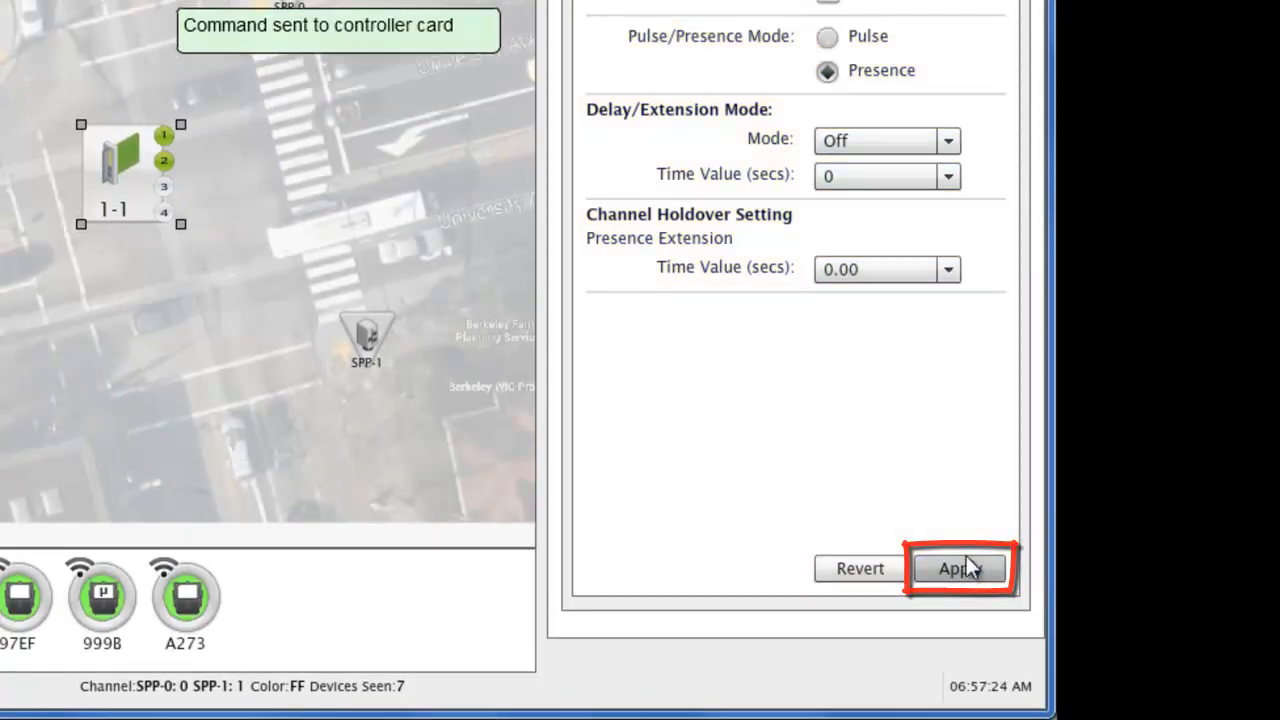
pyautogui.click(958, 568)
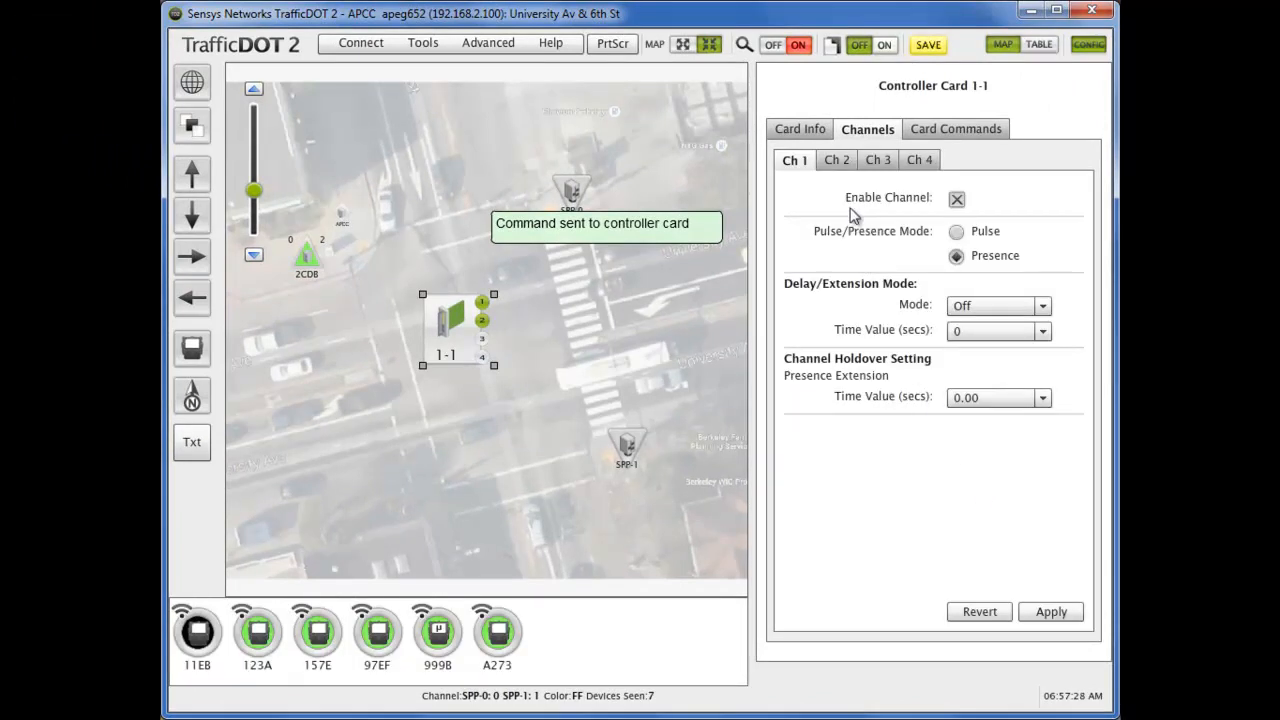
# Set card 1-1 channel 2 to presence mode and apply it
pyautogui.click(836, 160)
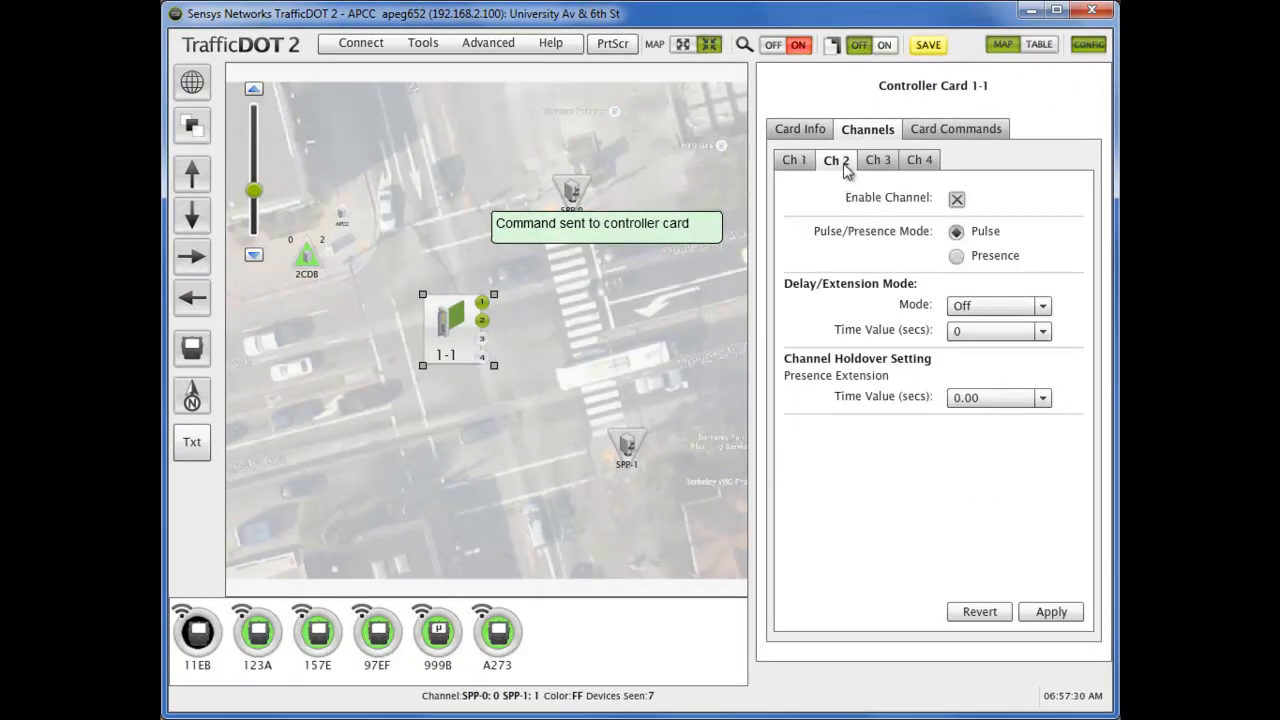
pyautogui.click(956, 255)
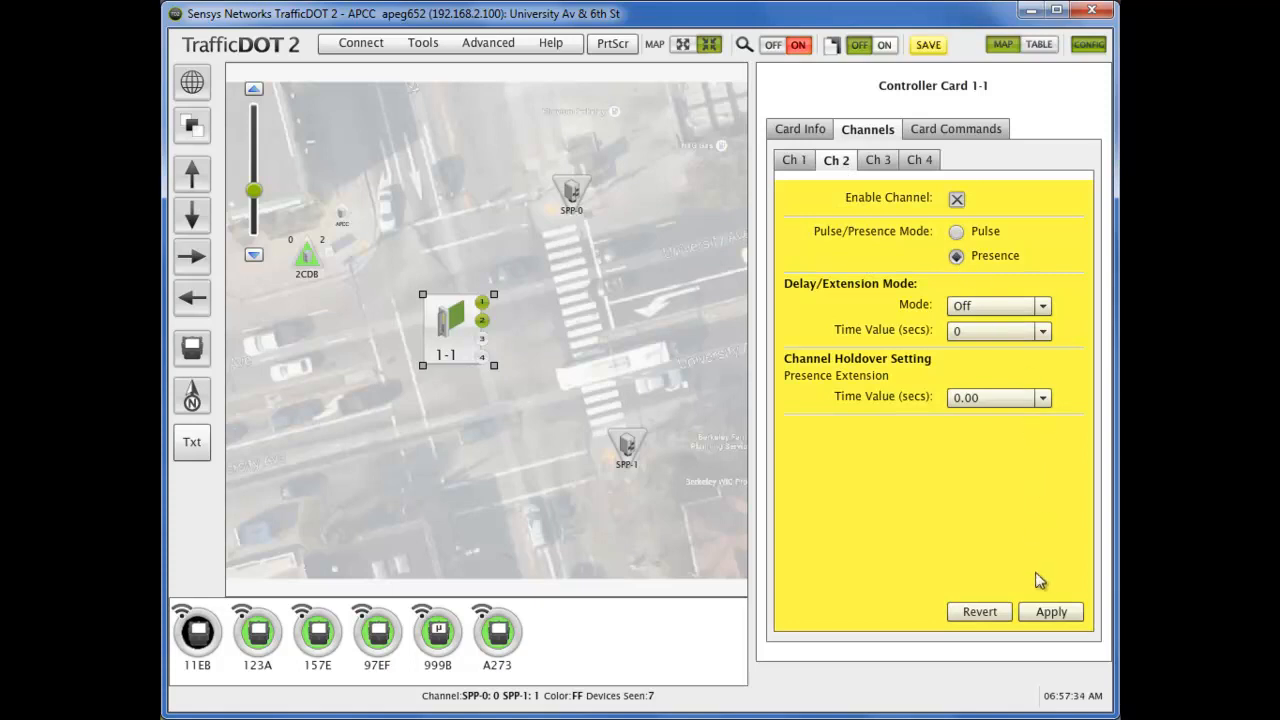
pyautogui.click(1050, 611)
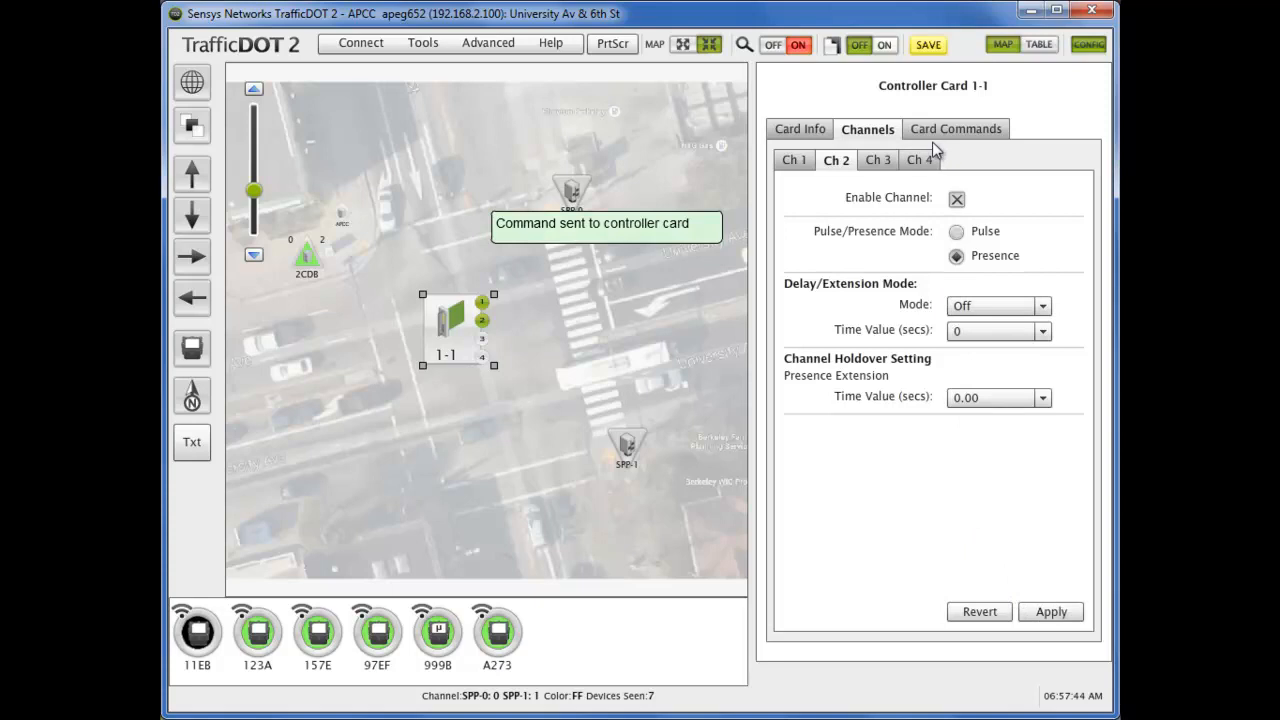
# Tick Enable Channel on card 1-1 channel 4 and apply it
pyautogui.click(919, 159)
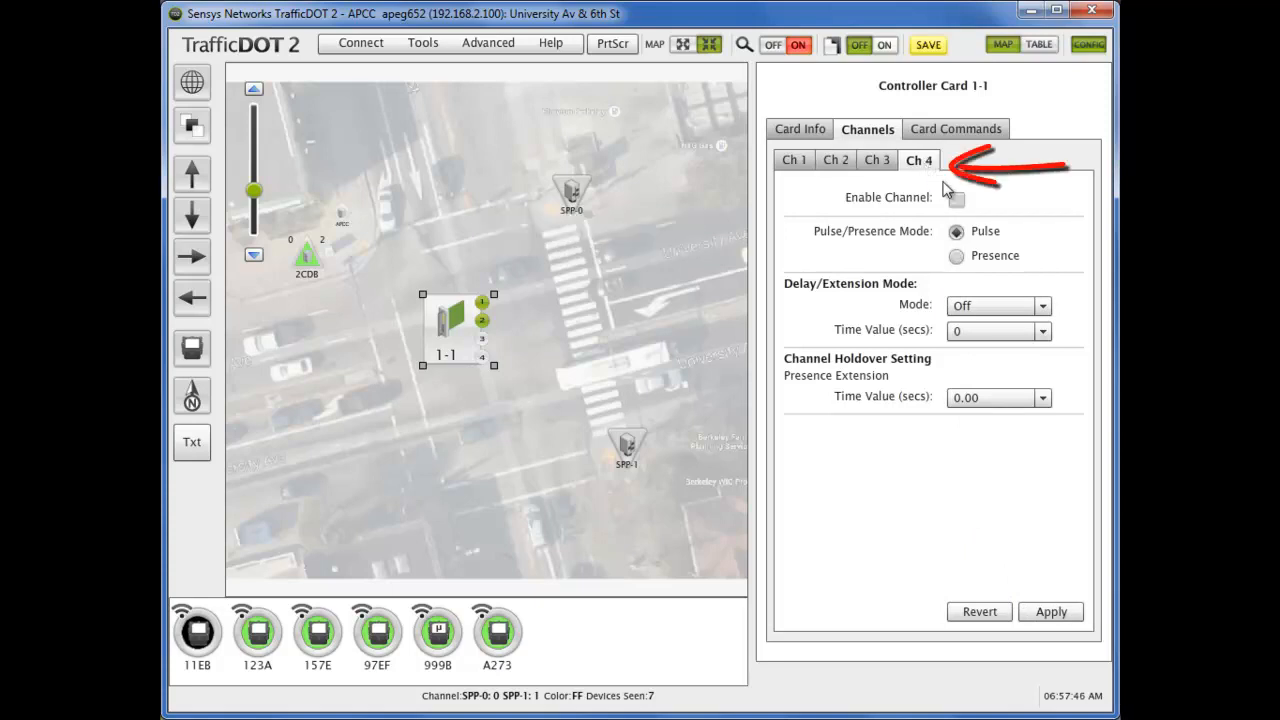
pyautogui.click(956, 198)
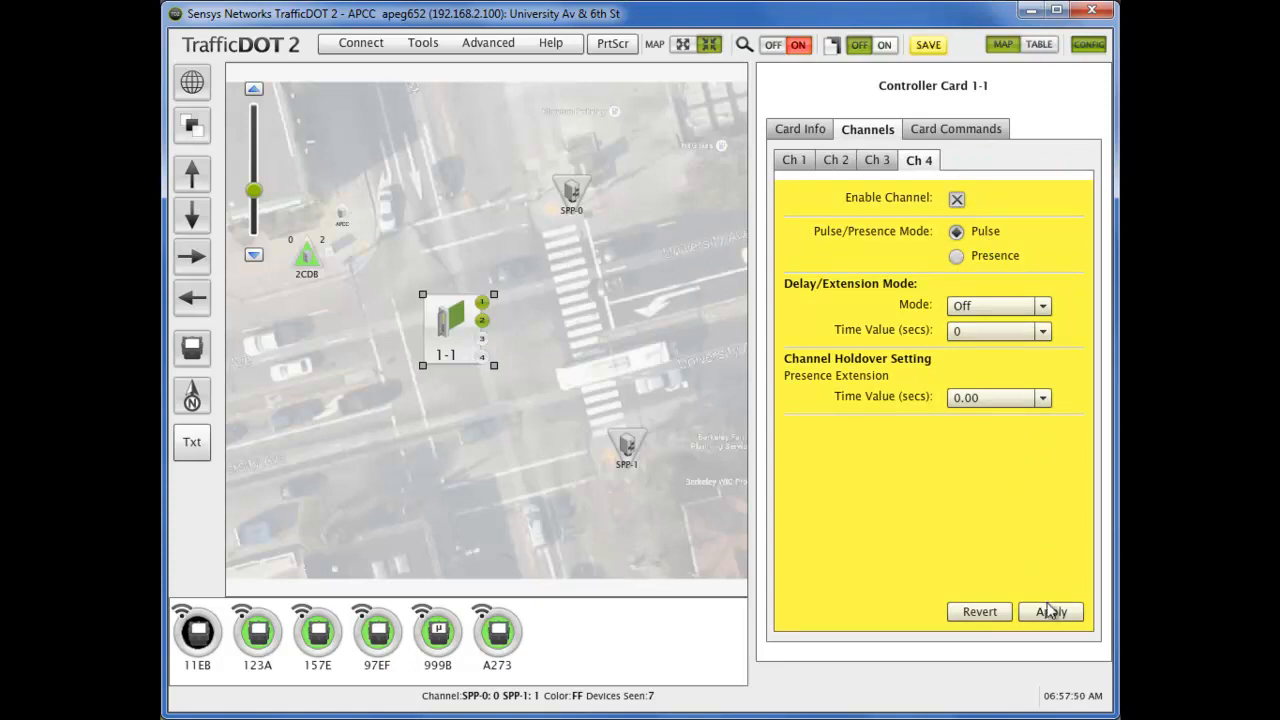
pyautogui.click(1051, 611)
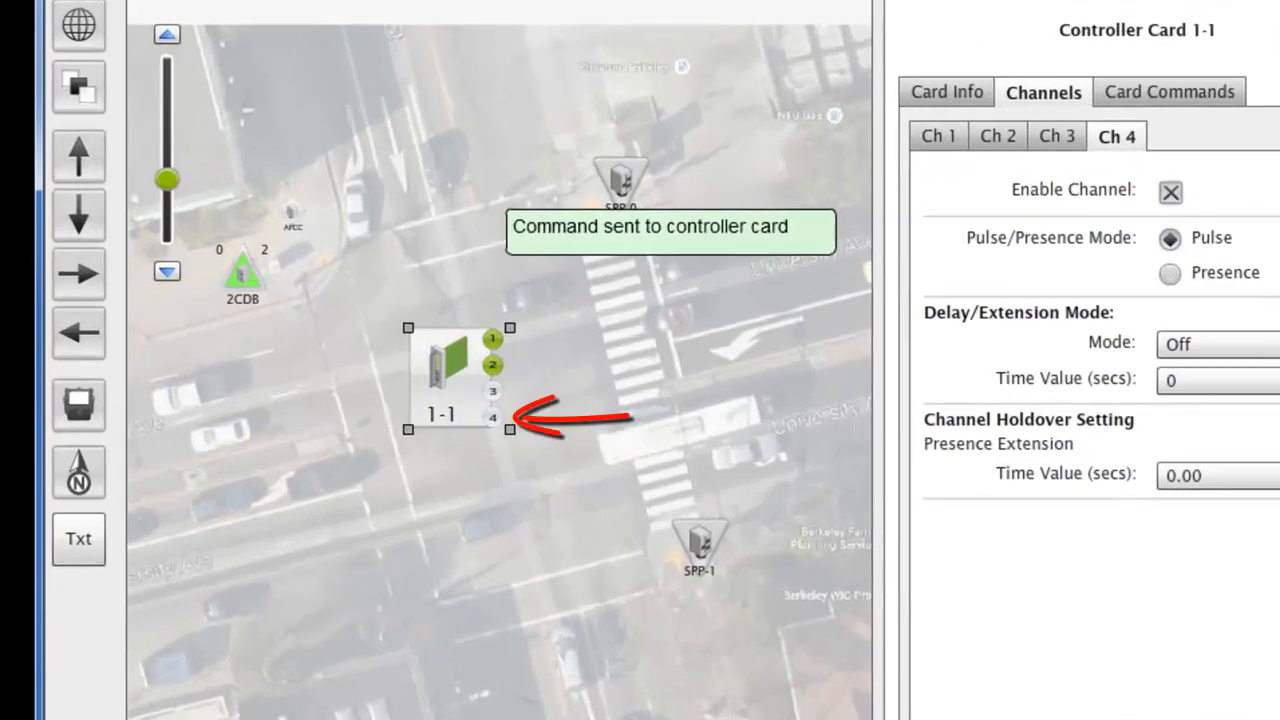